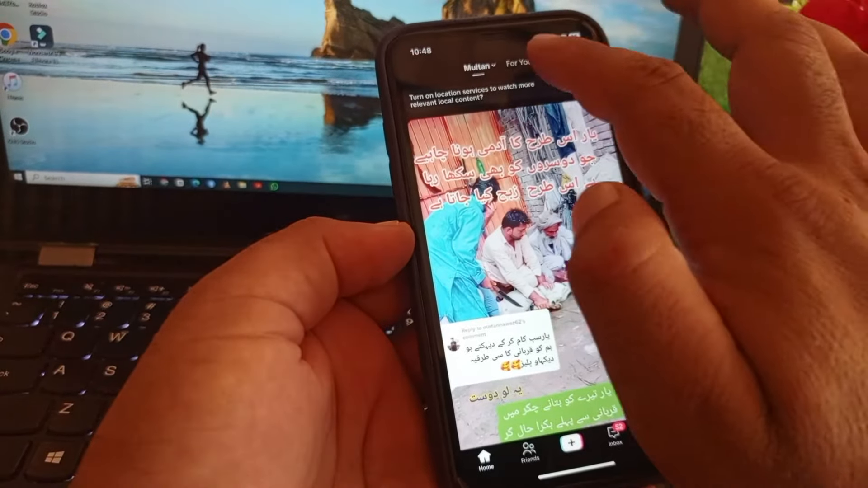
Scroll the Settings list down to the Privacy & Security section
scroll("down", 3)
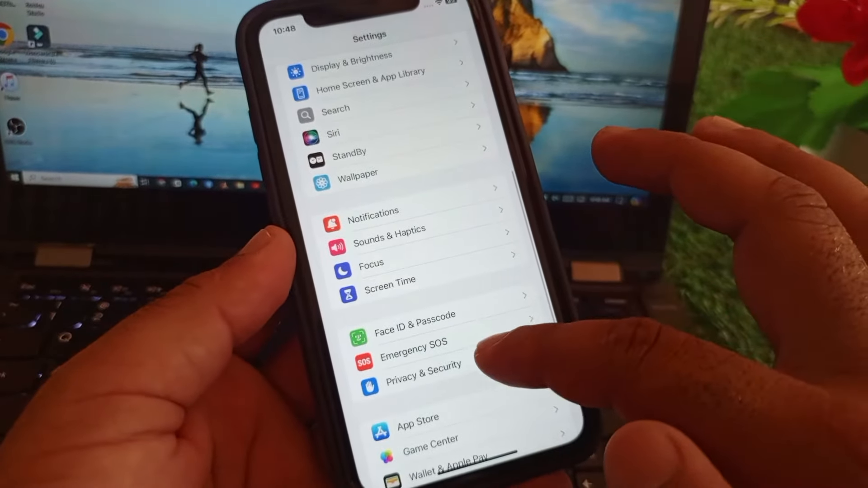
Under Location Services, switch TikTok's location access from Never to While Using the App
left_click(423, 368)
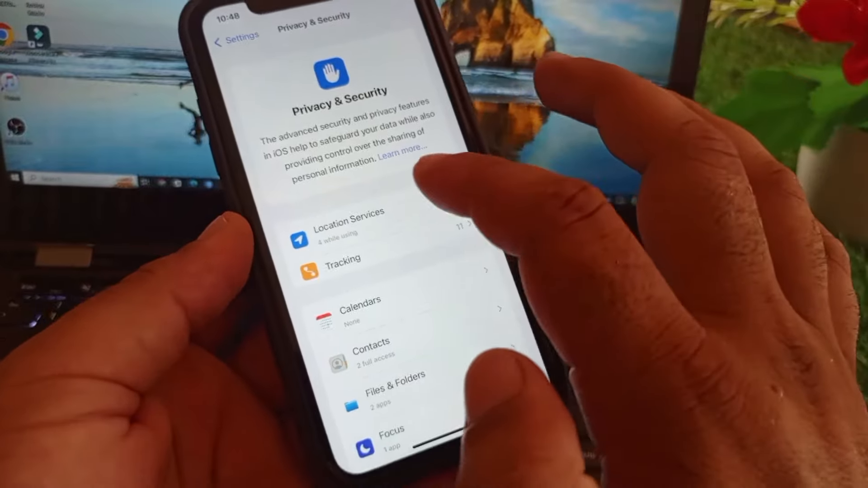
left_click(354, 227)
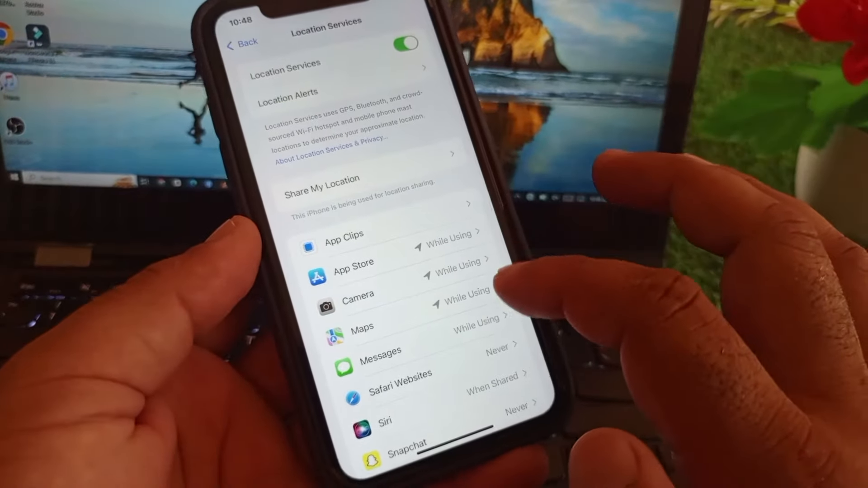
scroll("down", 3)
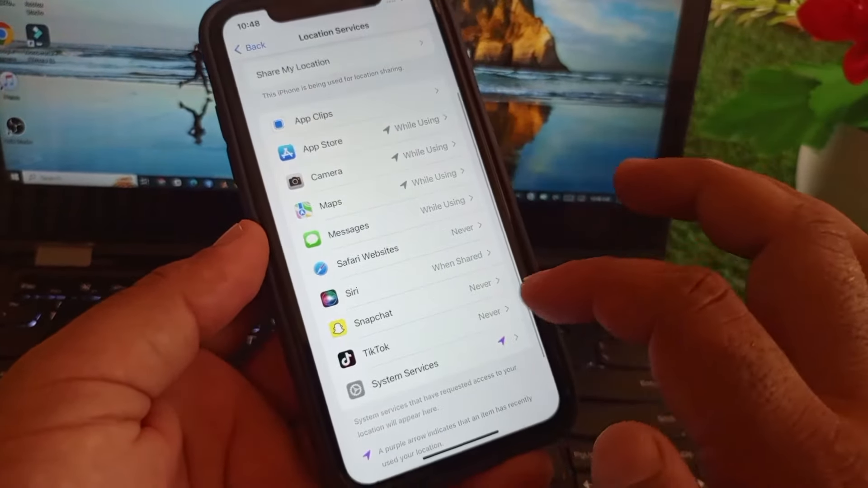
left_click(375, 347)
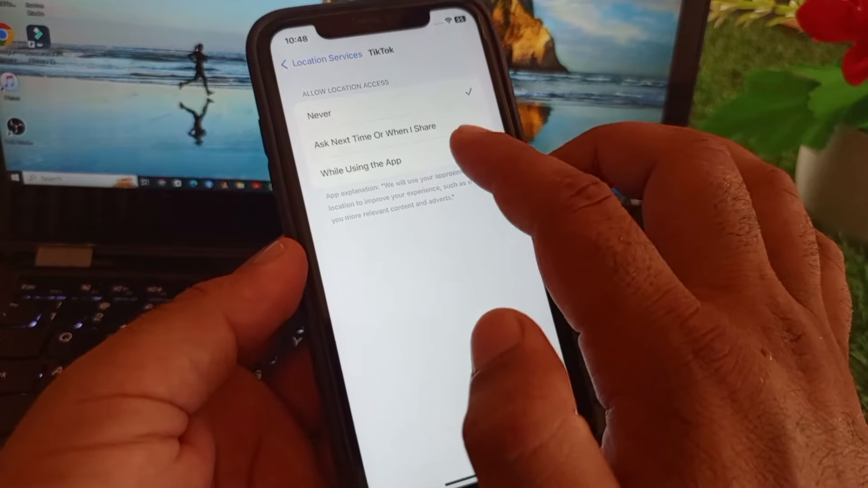
left_click(377, 138)
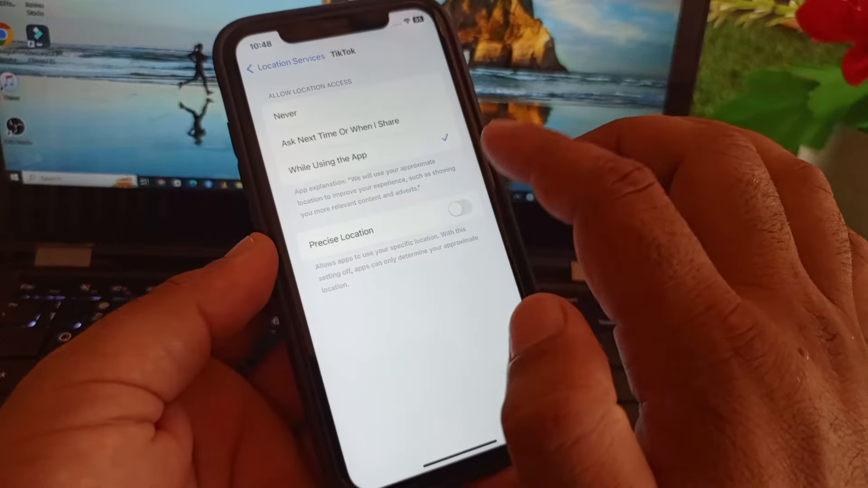
left_click(266, 62)
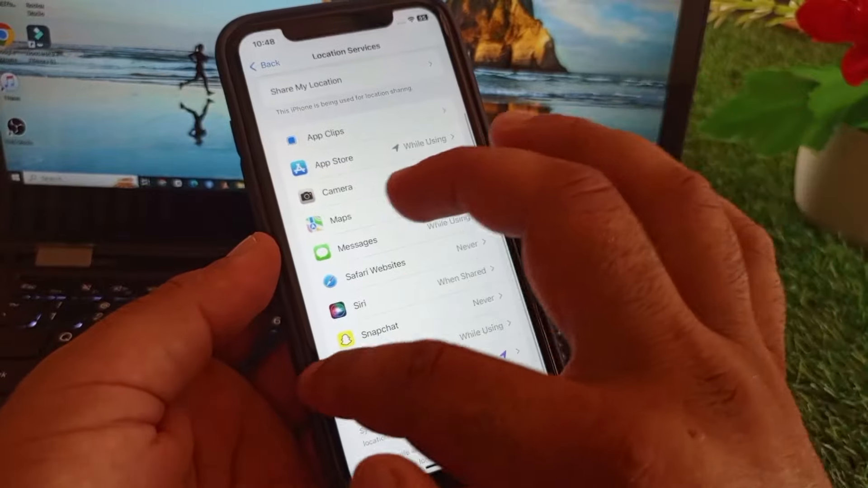
Check Screen Time content restrictions, then check General > Software Update for updates
left_click(265, 65)
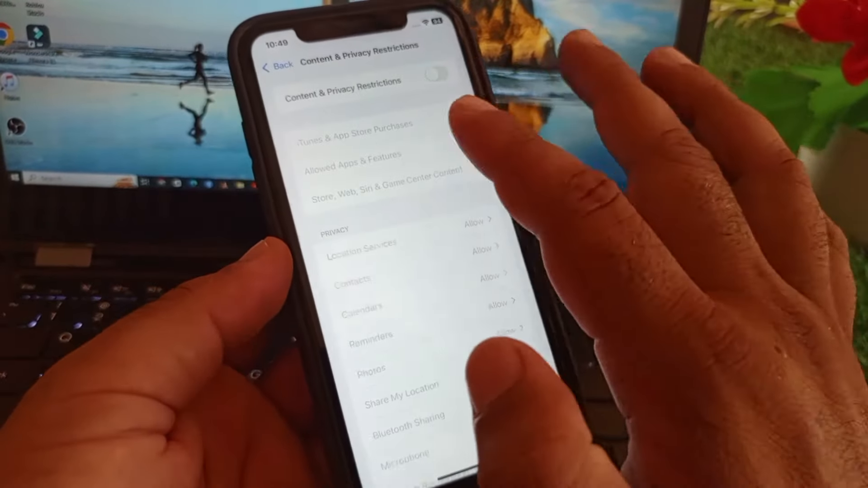
left_click(279, 65)
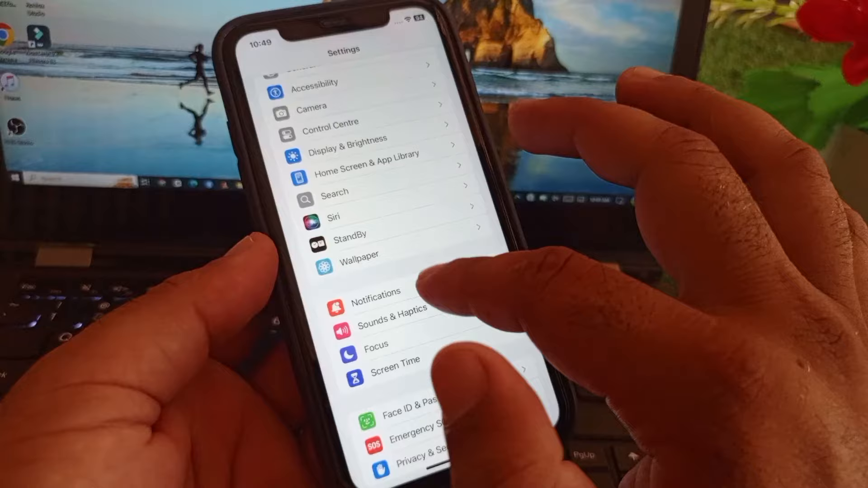
scroll("down", 3)
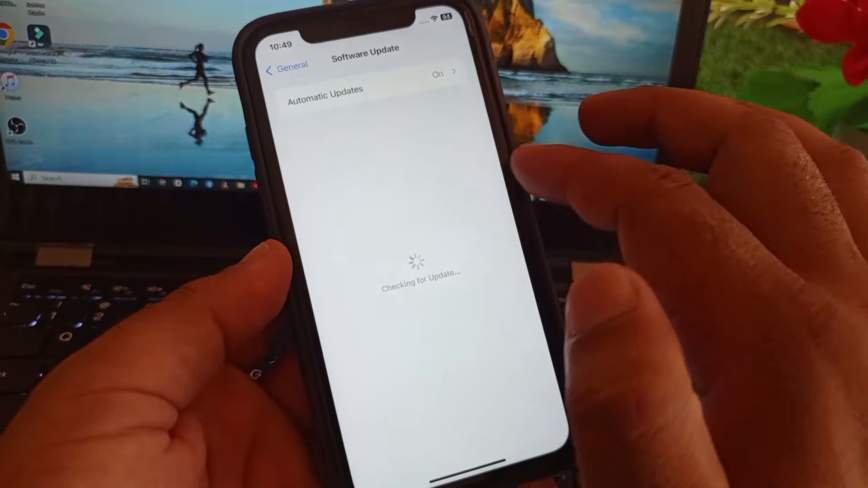
left_click(285, 65)
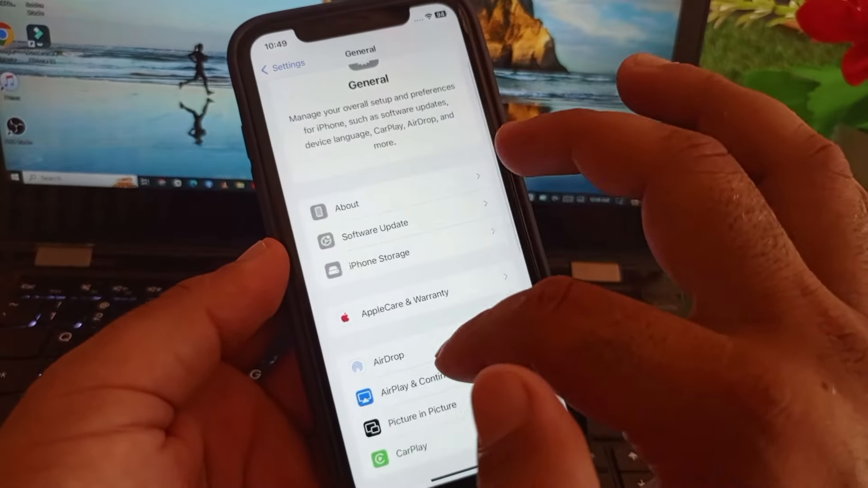
Review iPhone Storage and Background App Refresh, then reach Transfer or Reset iPhone
left_click(379, 254)
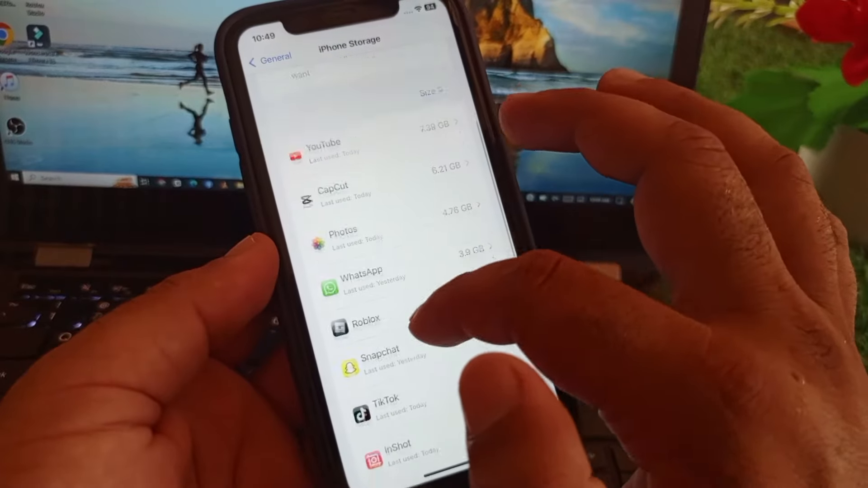
left_click(388, 404)
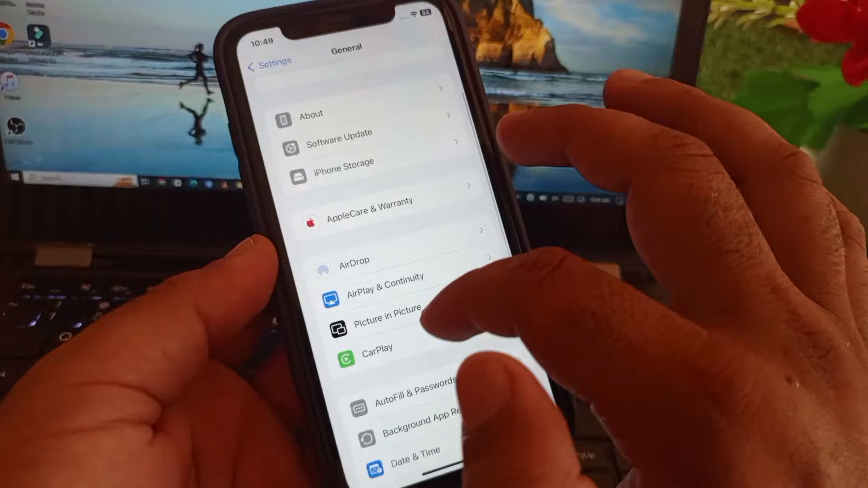
left_click(414, 411)
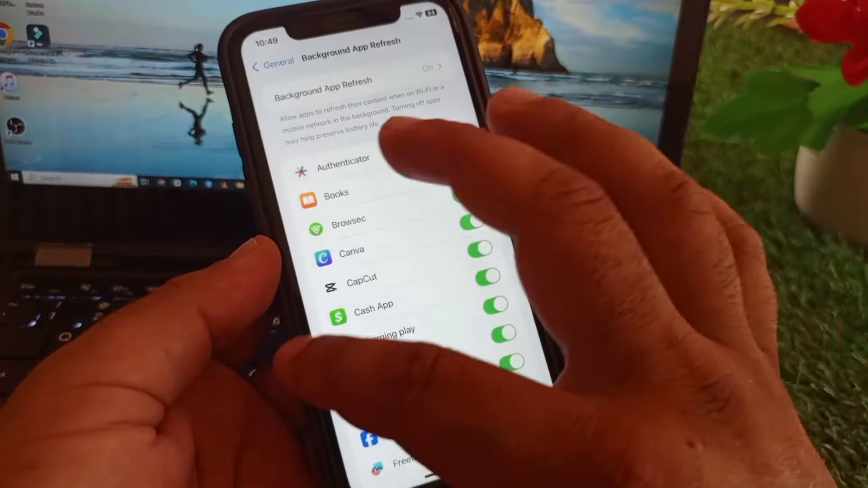
left_click(273, 61)
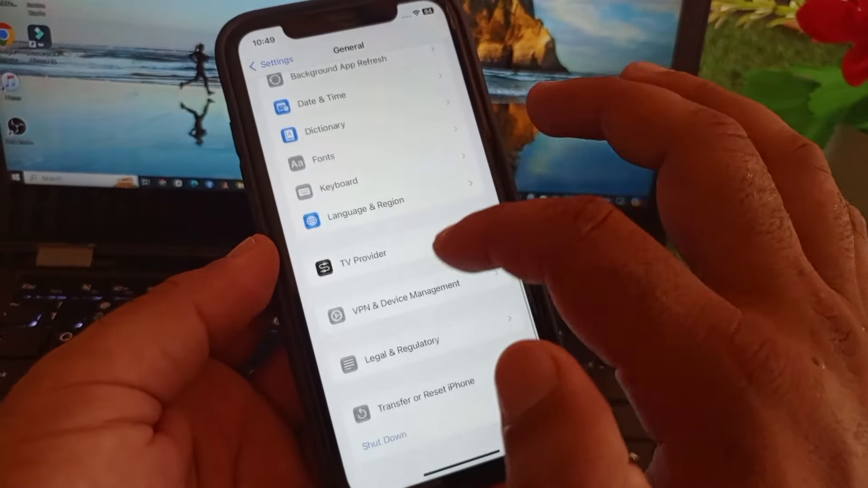
left_click(426, 399)
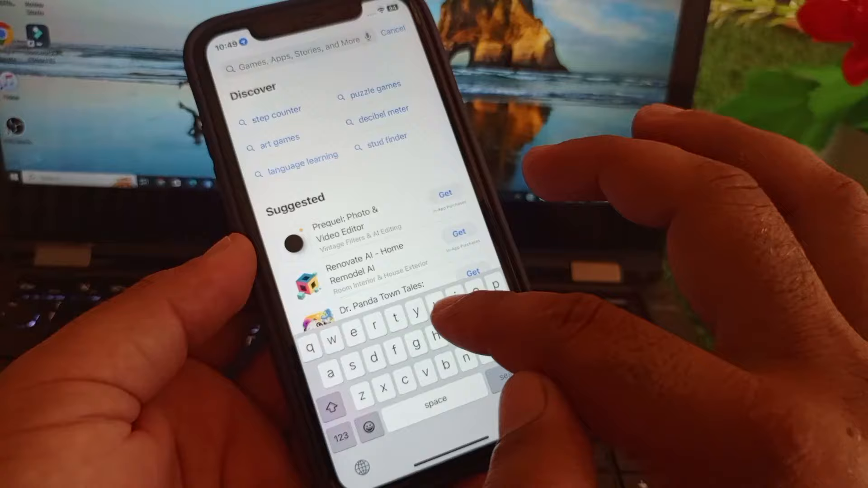
Search the App Store for 'tik tok' via the typed 'tik' suggestion
type("tik")
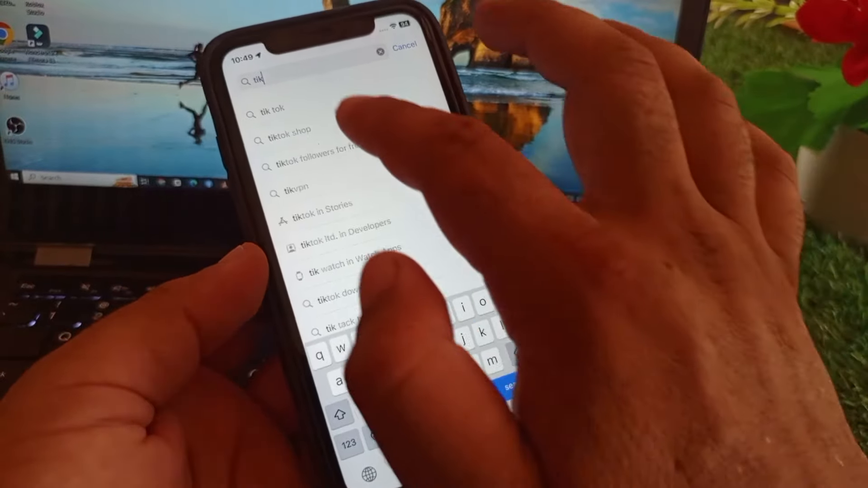
left_click(271, 109)
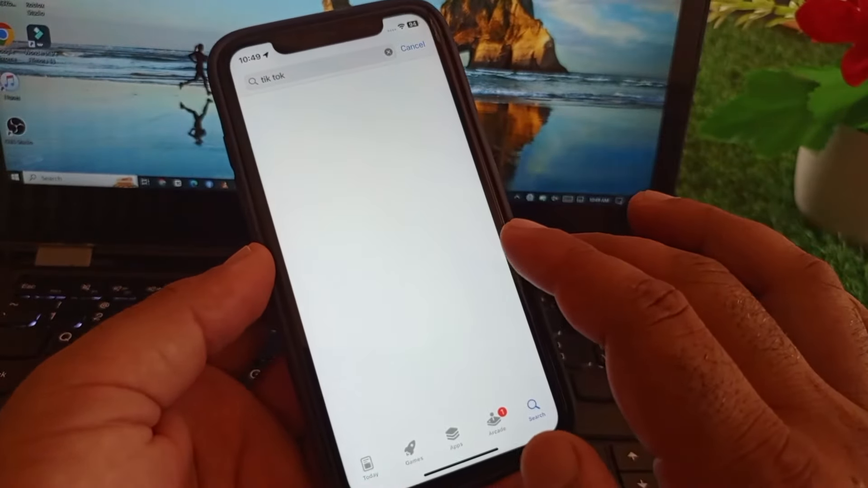